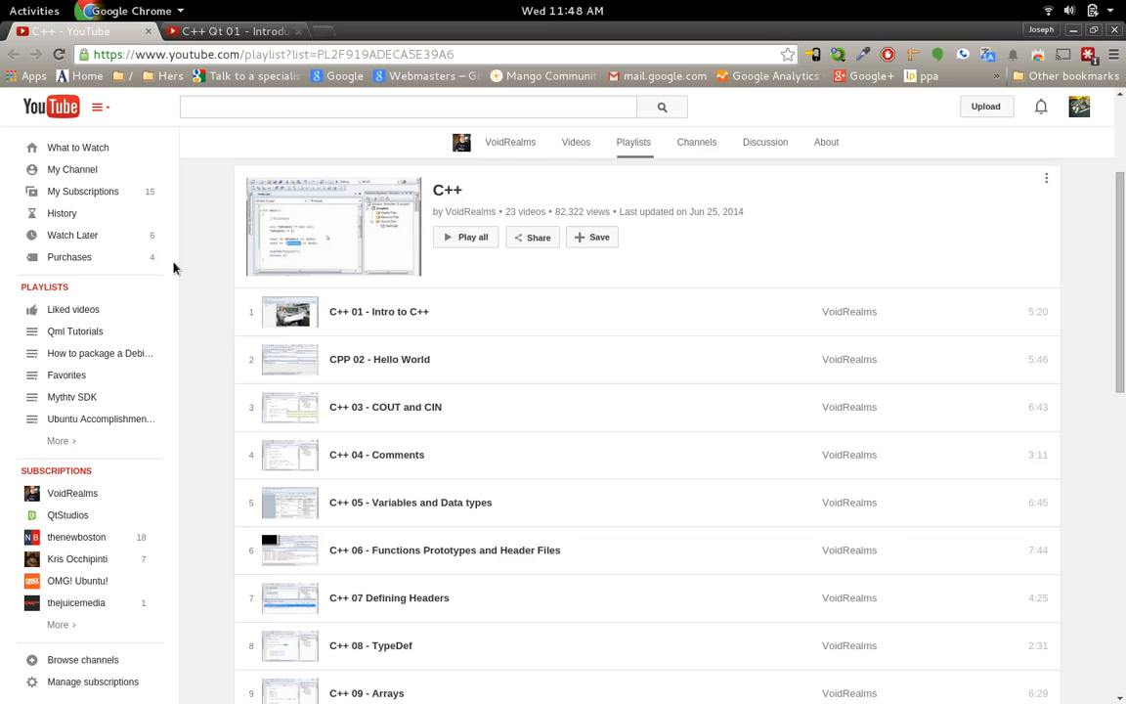
- Toggle between the C++ and C++ Qt 01 tabs, ending on the Qt playlist's first video
scroll(down, 3)
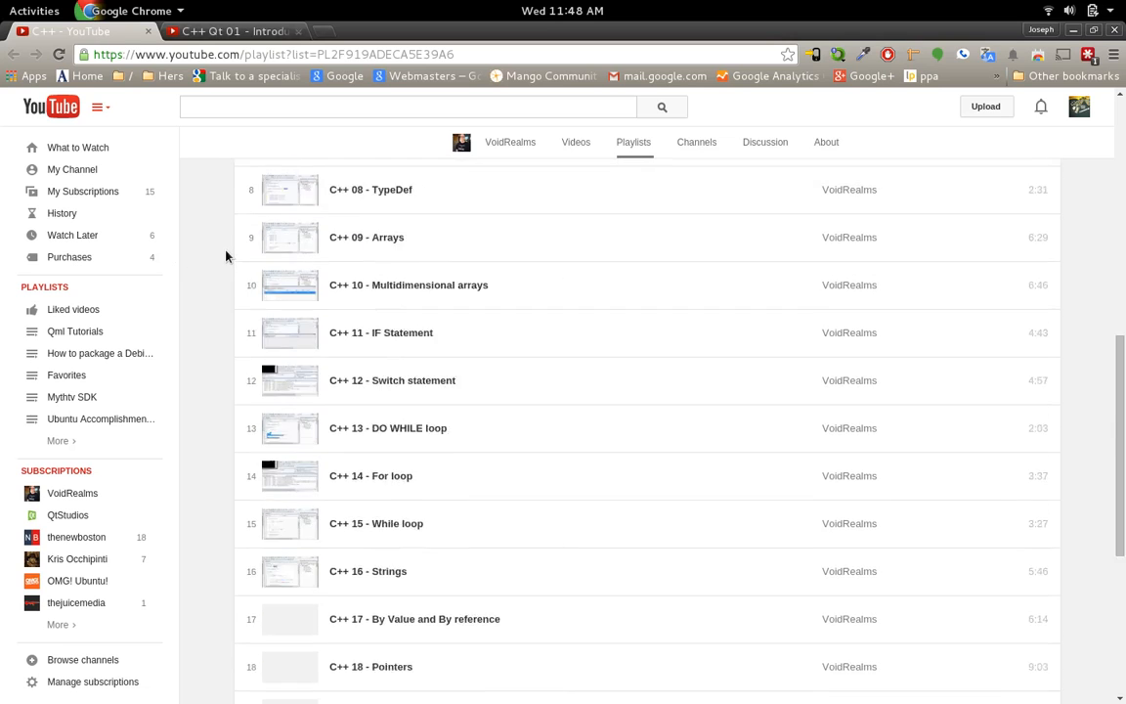
scroll(up, 3)
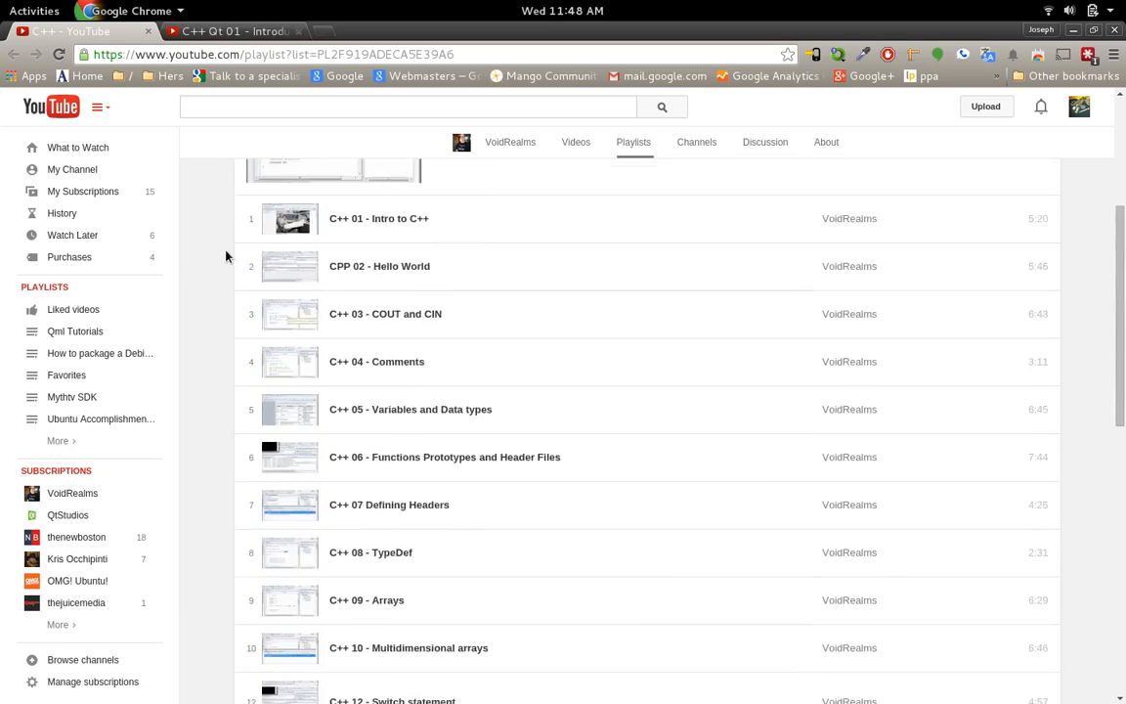
scroll(up, 3)
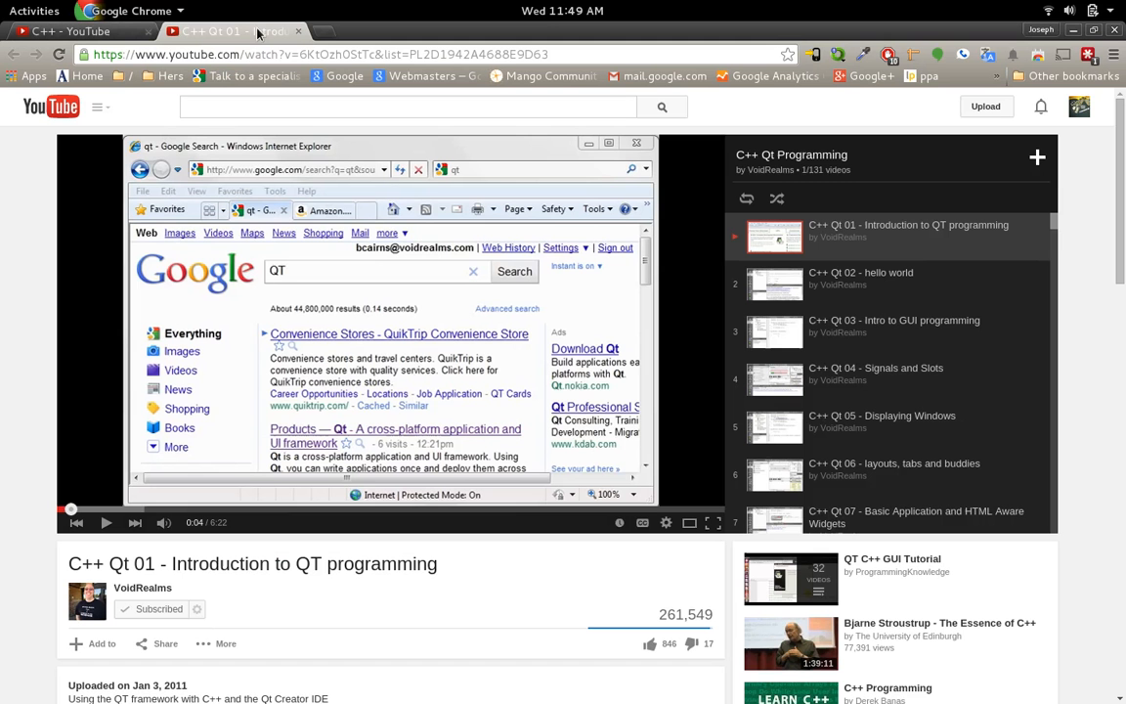
scroll(down, 3)
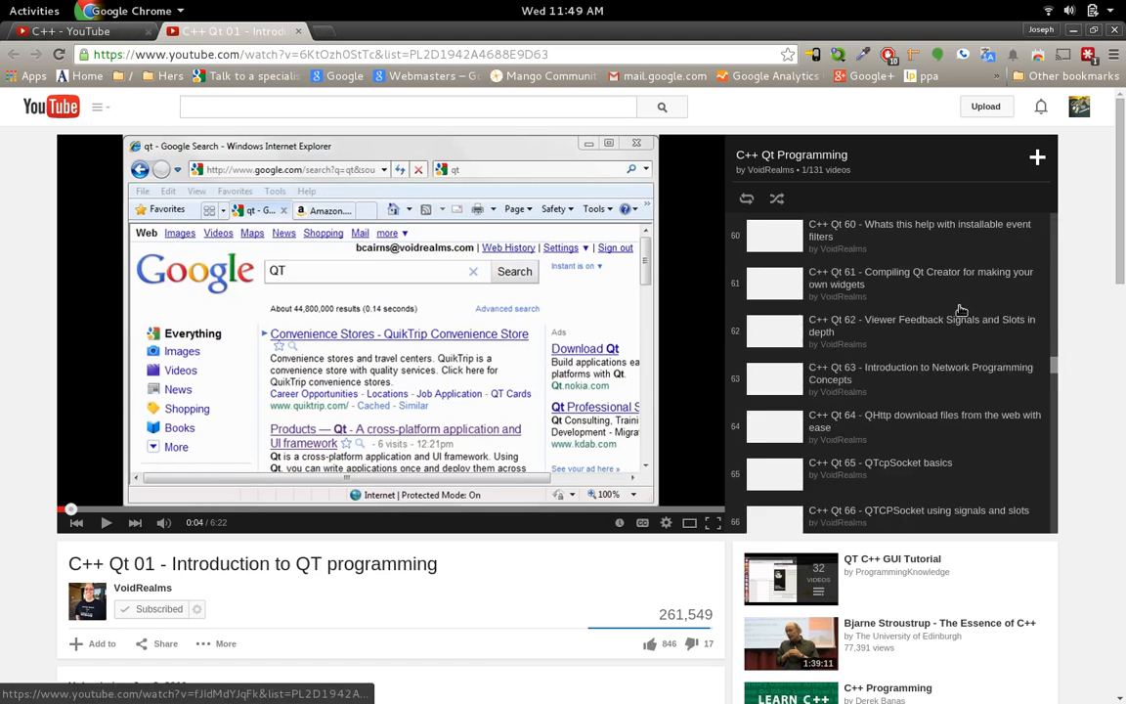
scroll(down, 3)
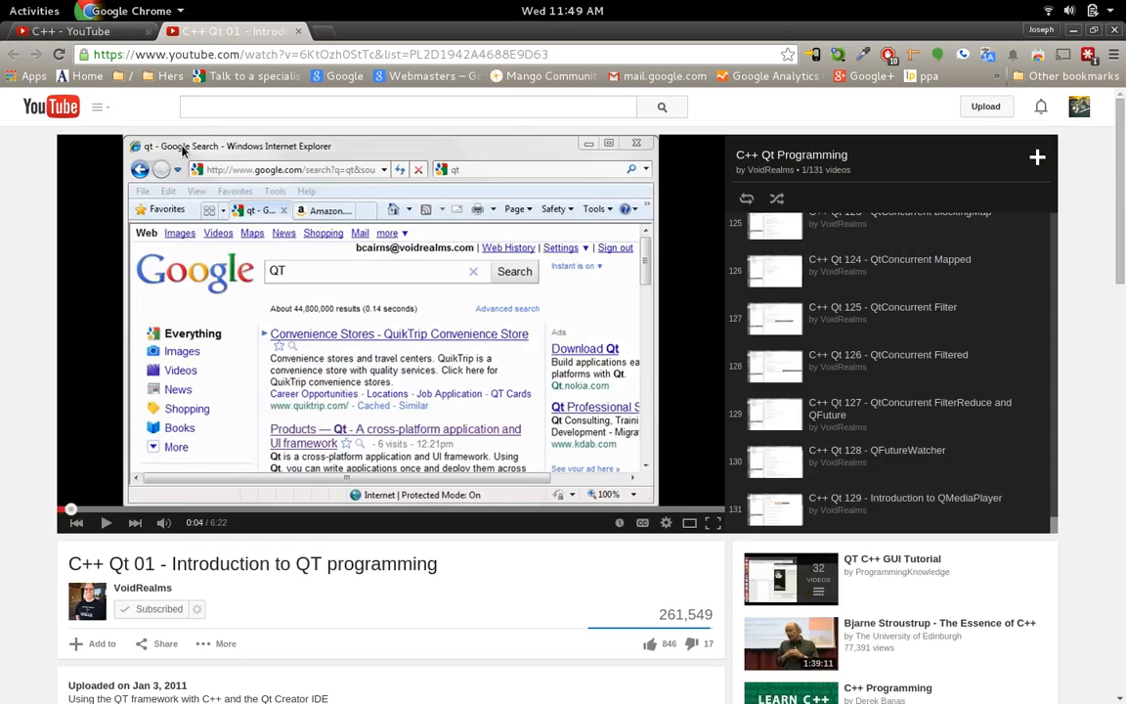
mouse_move(680, 363)
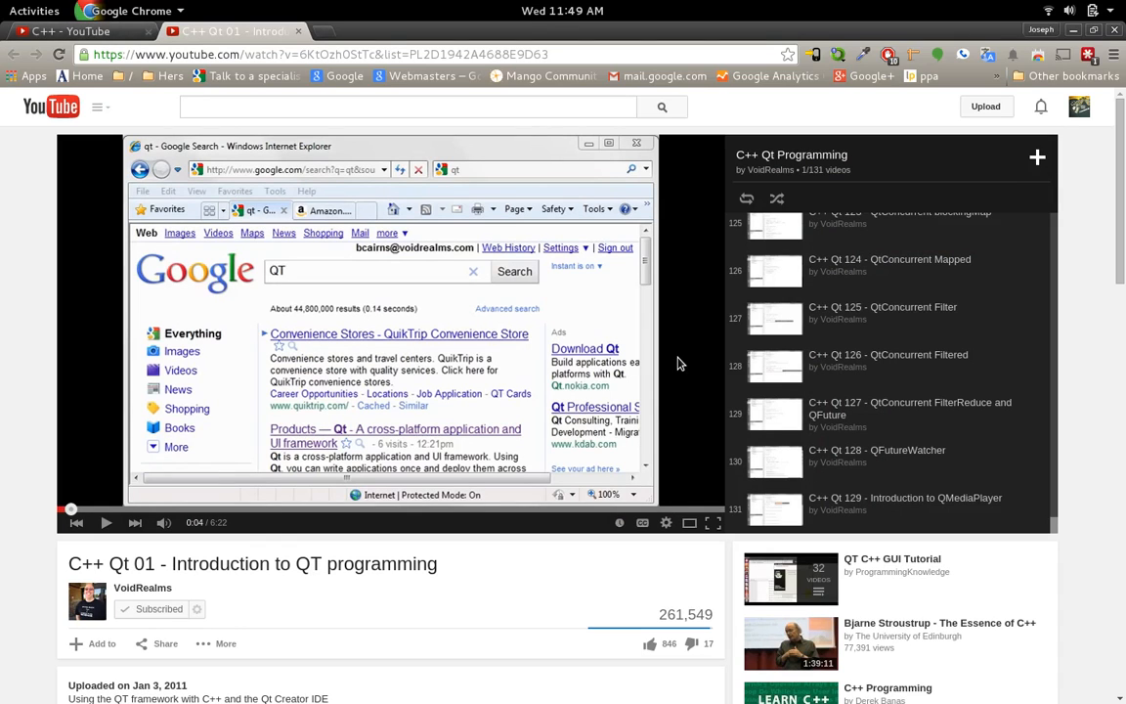
mouse_move(436, 200)
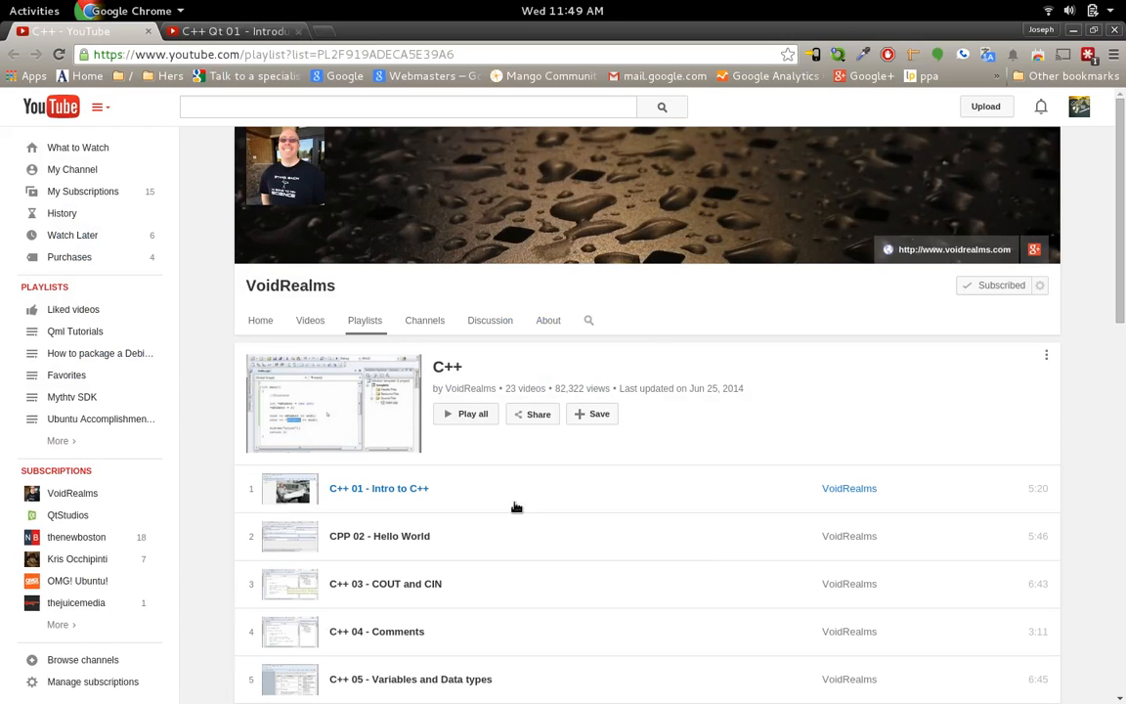
mouse_move(473, 491)
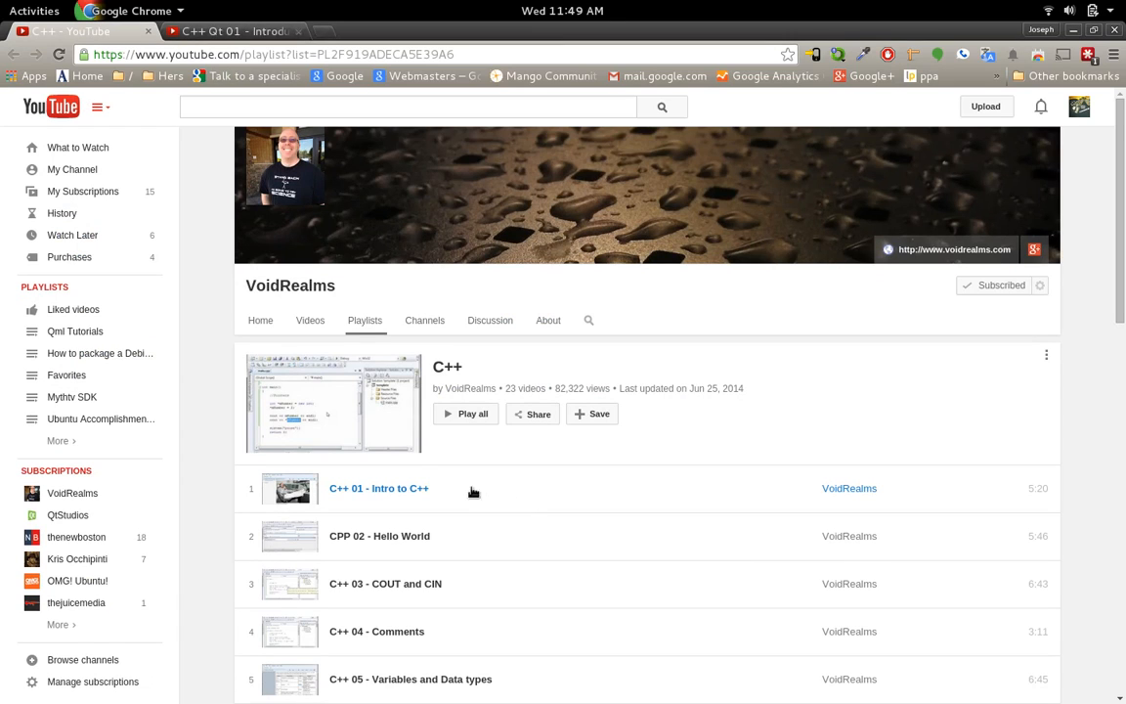
click(378, 488)
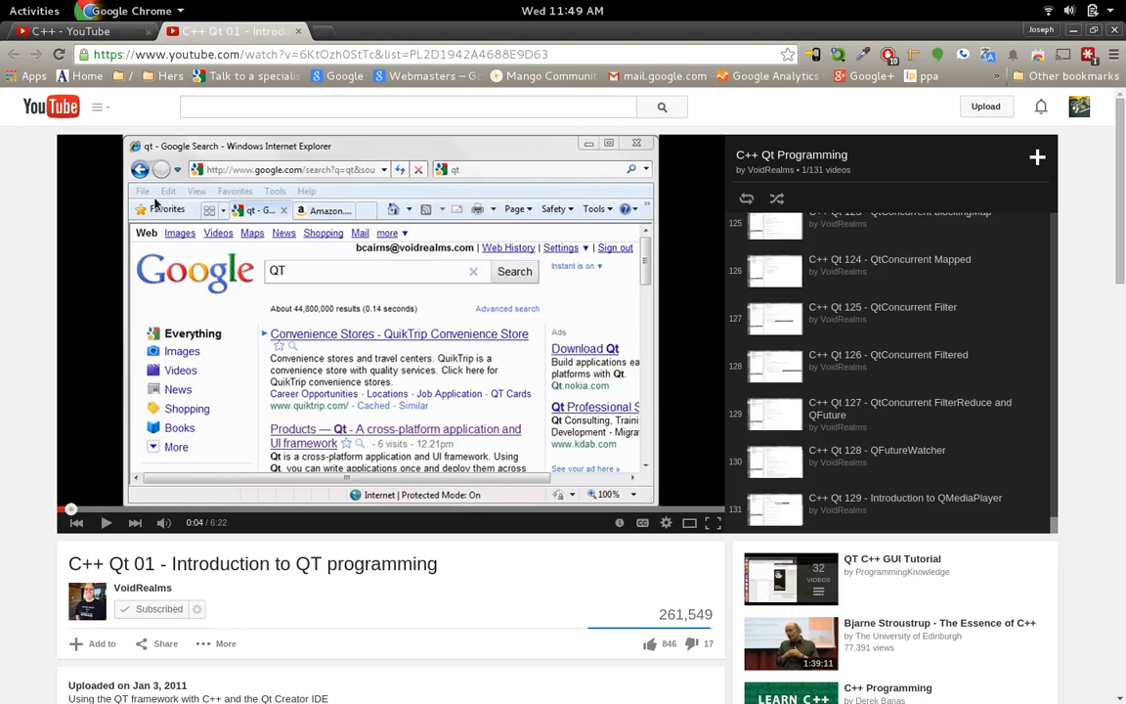
mouse_move(23, 159)
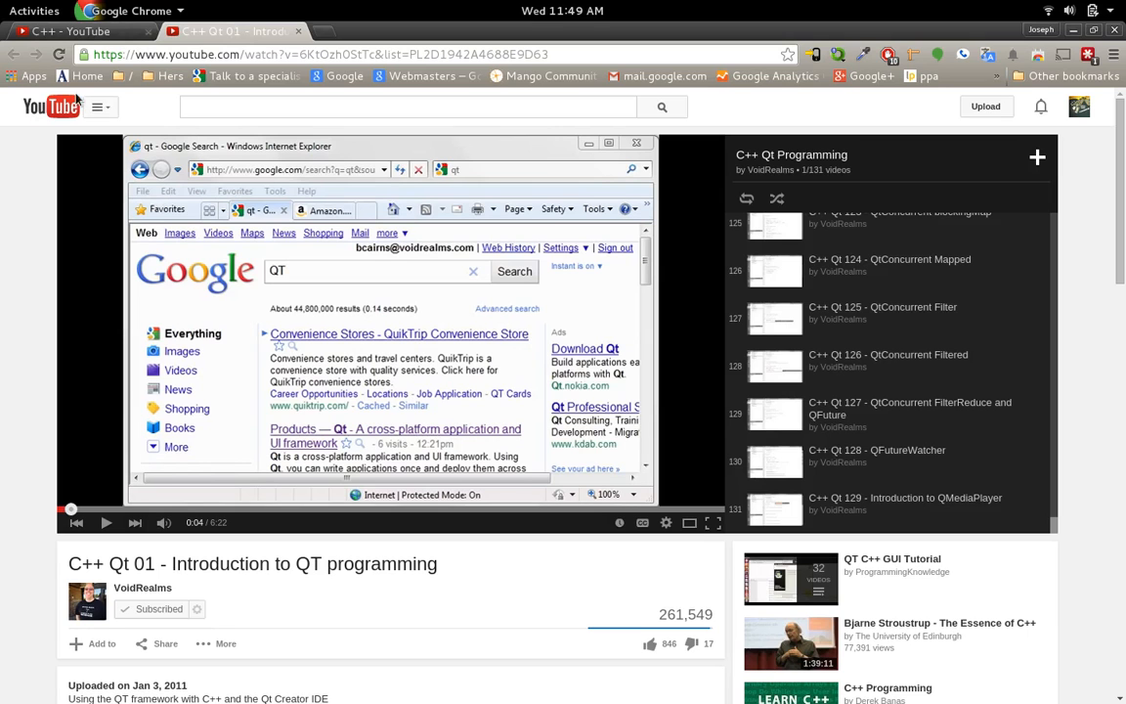
click(234, 30)
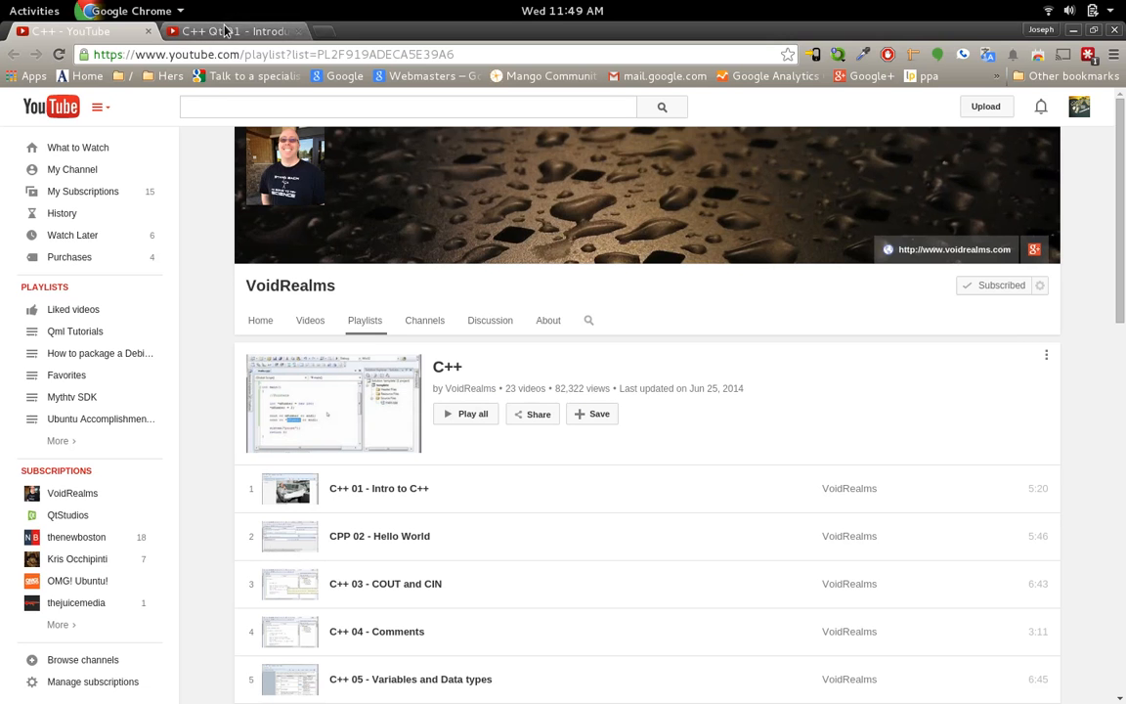
click(235, 31)
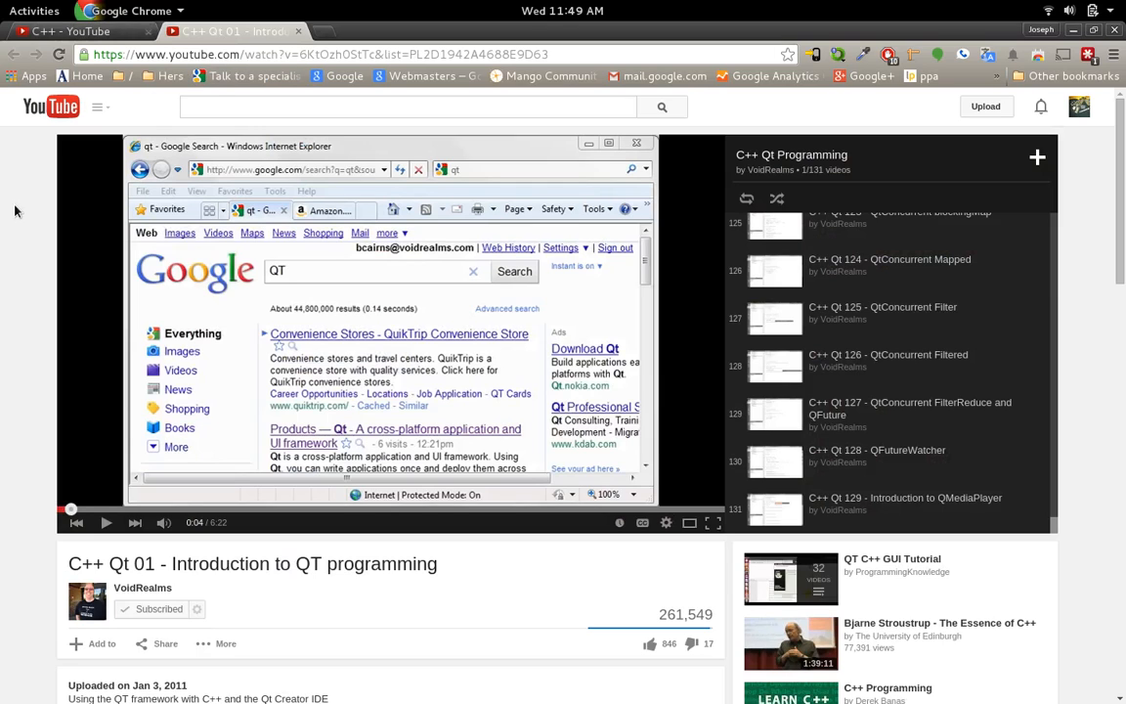